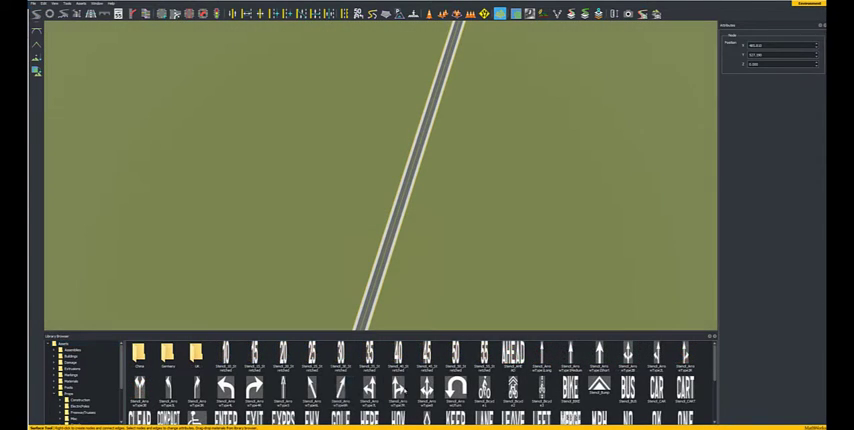
Bring the camera down to street level beside the road, brick building and trees
{"action": "left_click", "coordinate": [542, 356]}
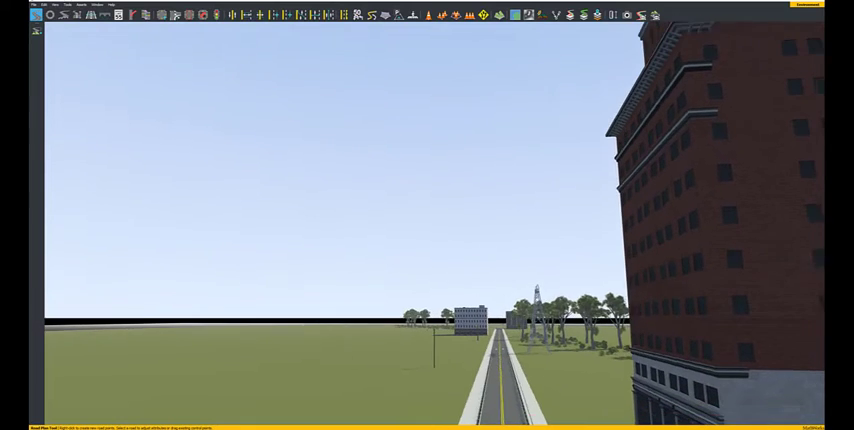
Export the scene via File > Export > Unreal and confirm the destination folder
{"action": "left_click", "coordinate": [40, 4]}
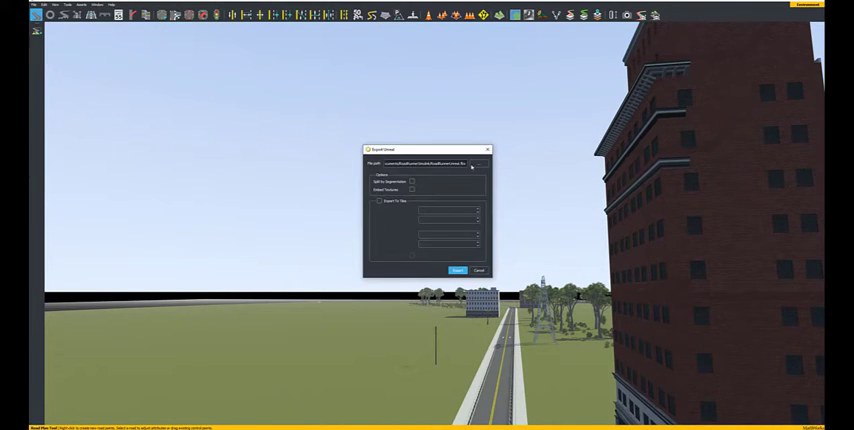
{"action": "left_click", "coordinate": [482, 164]}
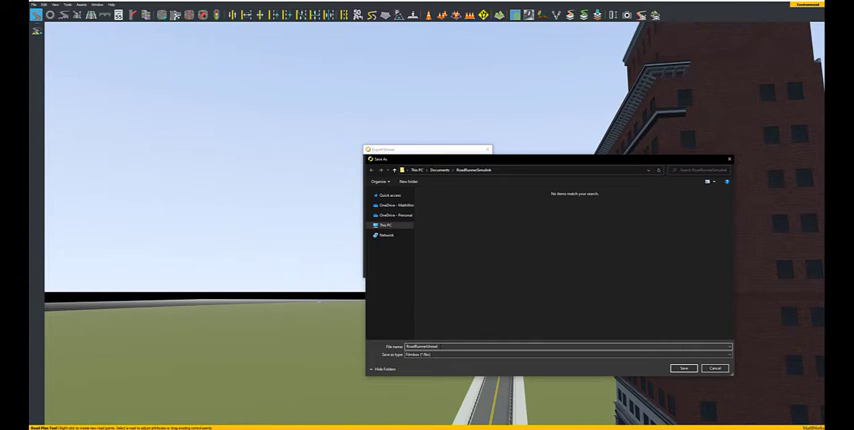
{"action": "left_click", "coordinate": [684, 368]}
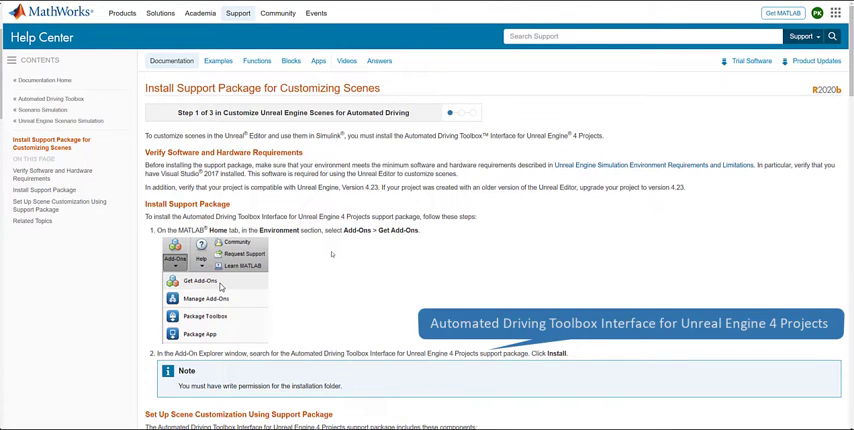
Scroll the Install Support Package page down to the Set Up Scene Customization section
{"action": "scroll", "scroll_direction": "down", "scroll_amount": 3}
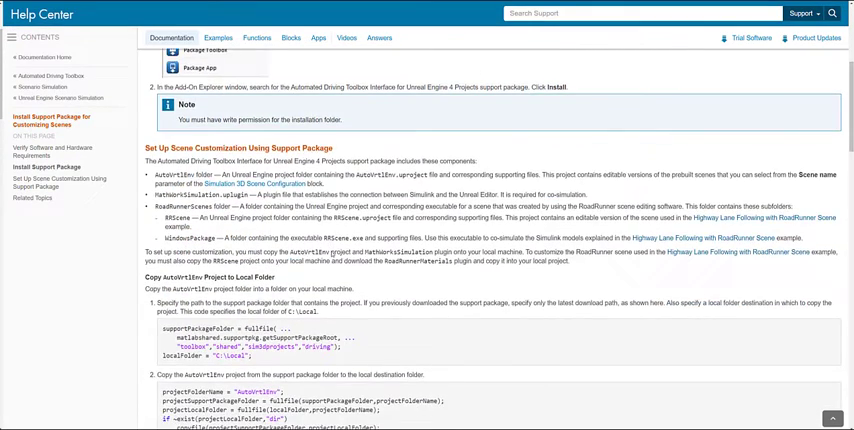
{"action": "scroll", "scroll_direction": "down", "scroll_amount": 3}
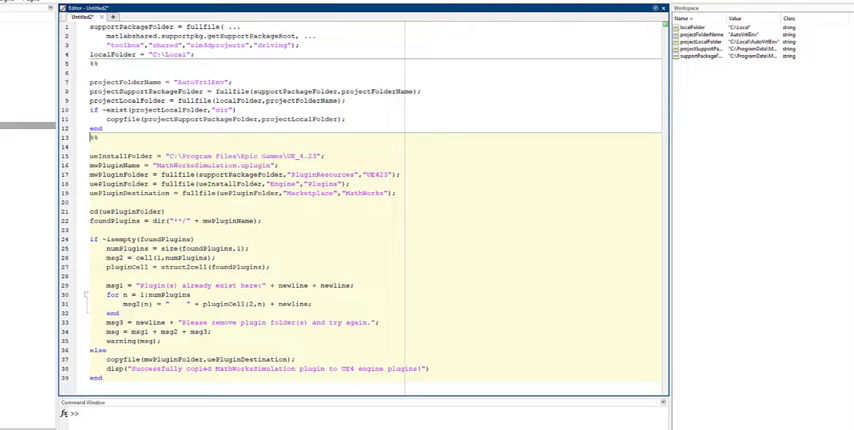
Run the MATLAB script that copies the support package files into the Unreal Engine folders
{"action": "key", "text": "f5"}
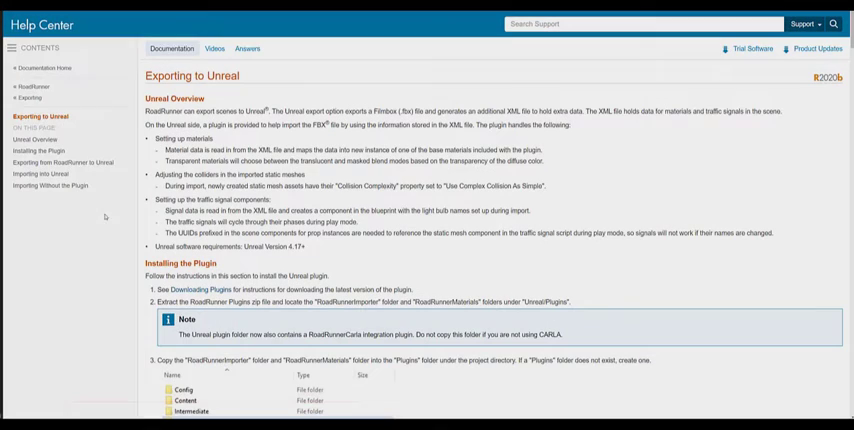
Scroll the Exporting to Unreal page to the Installing the Plugin steps
{"action": "scroll", "scroll_direction": "down", "scroll_amount": 3}
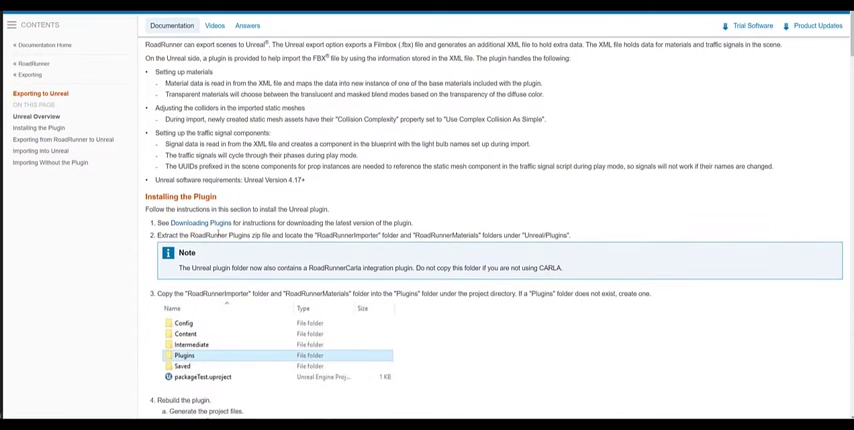
{"action": "left_click", "coordinate": [200, 222]}
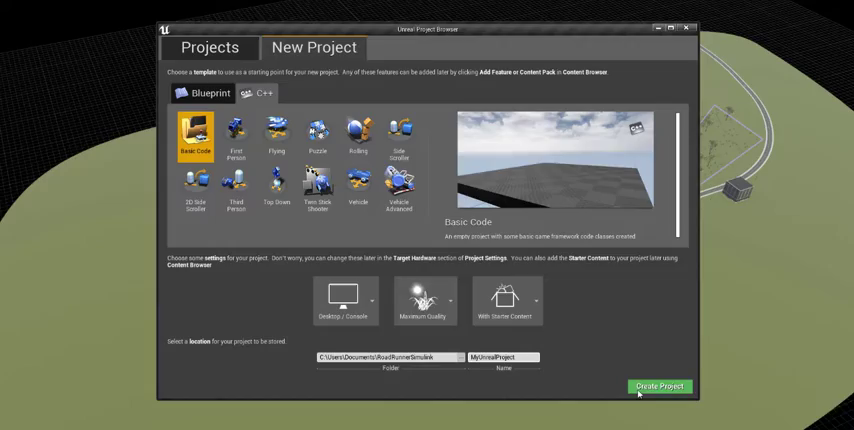
Create the new Unreal project from the Basic Code template
{"action": "left_click", "coordinate": [660, 388]}
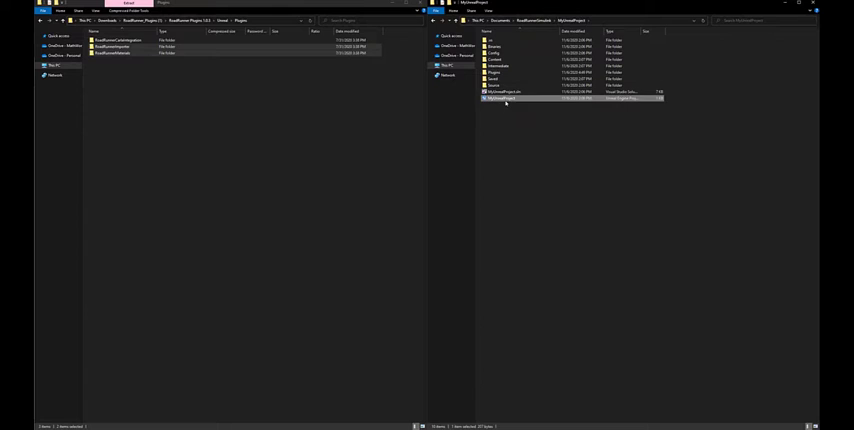
Launch the new project from its .uproject file after copying in the RoadRunner plugins
{"action": "double_click", "coordinate": [496, 98]}
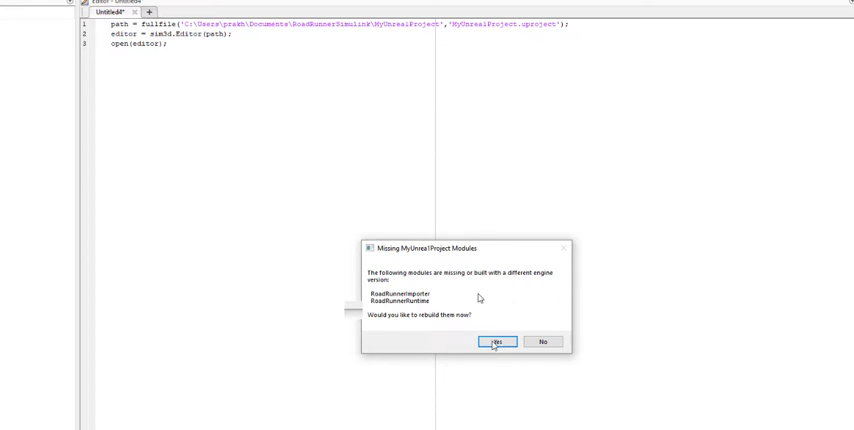
Rebuild the missing RoadRunner plugin modules and choose a command from the File menu
{"action": "left_click", "coordinate": [496, 340]}
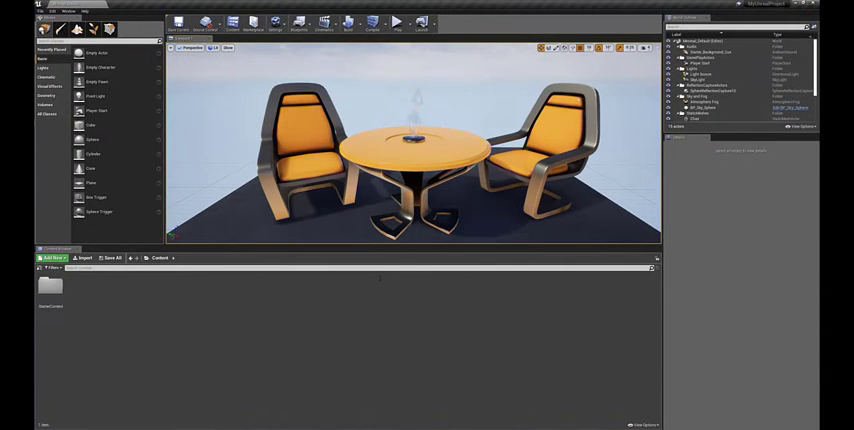
{"action": "left_click", "coordinate": [50, 12]}
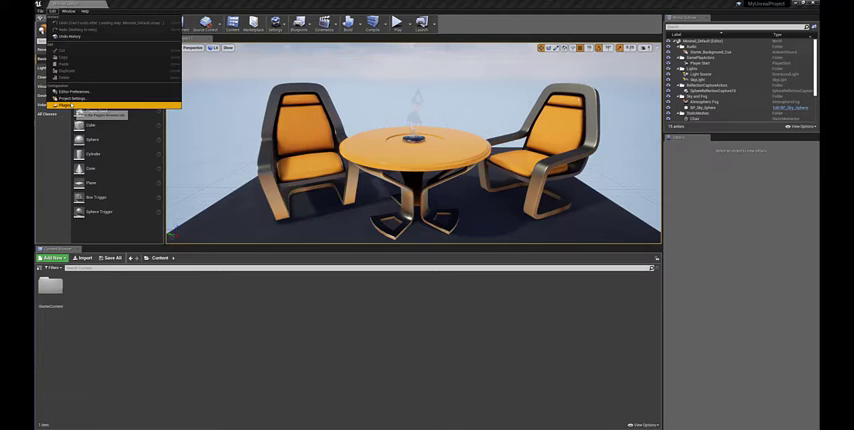
{"action": "left_click", "coordinate": [64, 106]}
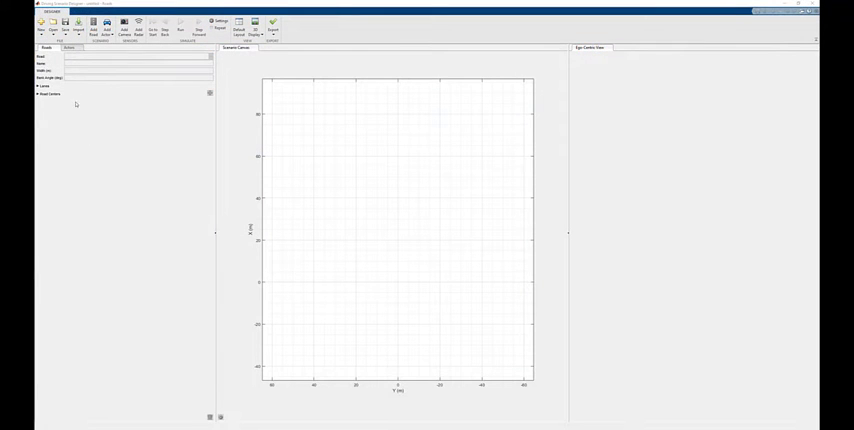
Import the RoadRunner road, add a car with waypoints, and export the scenario as a Simulink model
{"action": "left_click", "coordinate": [78, 24]}
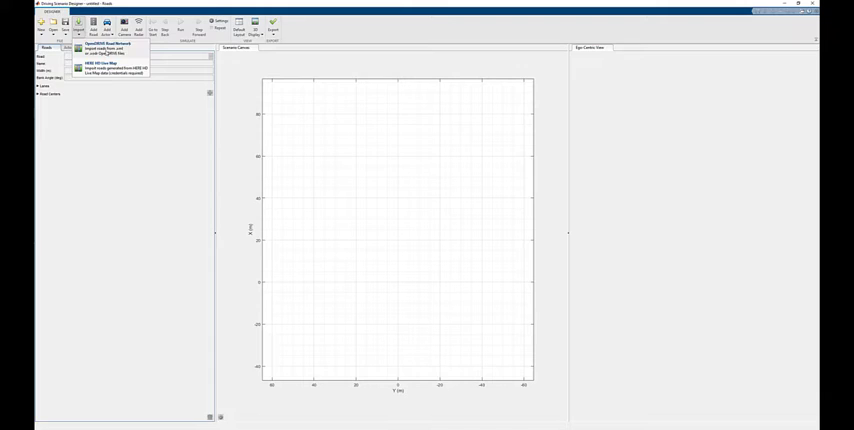
{"action": "left_click", "coordinate": [96, 44]}
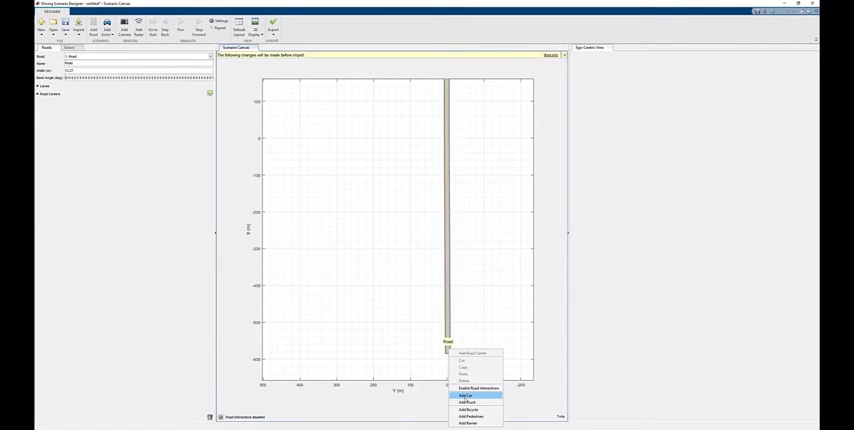
{"action": "left_click", "coordinate": [468, 396]}
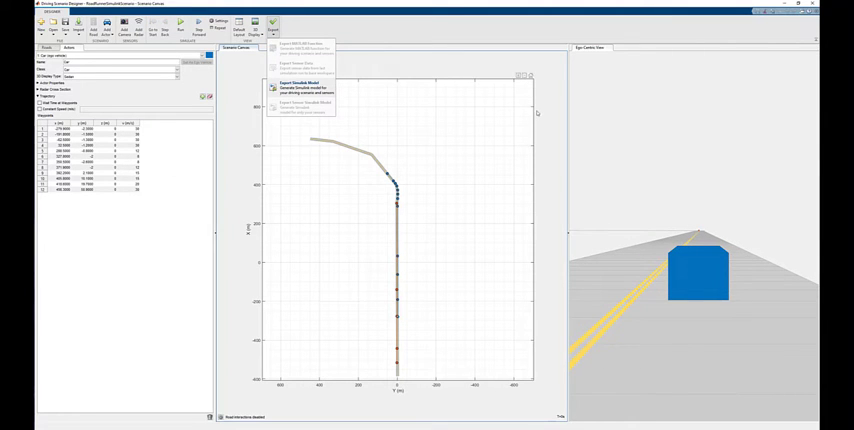
{"action": "left_click", "coordinate": [304, 84]}
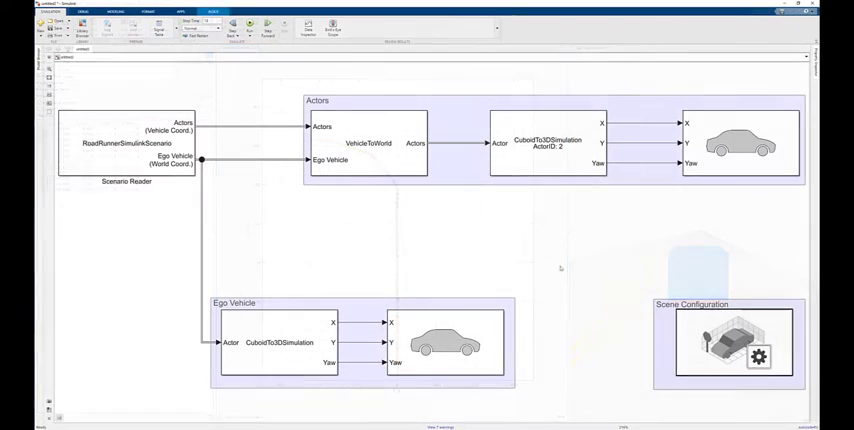
Review the Scenario Reader block's parameters and close its dialog
{"action": "left_click", "coordinate": [126, 144]}
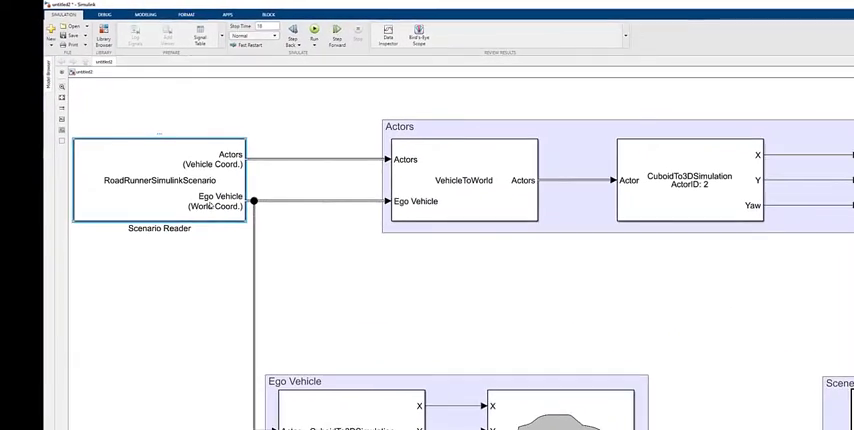
{"action": "double_click", "coordinate": [158, 180]}
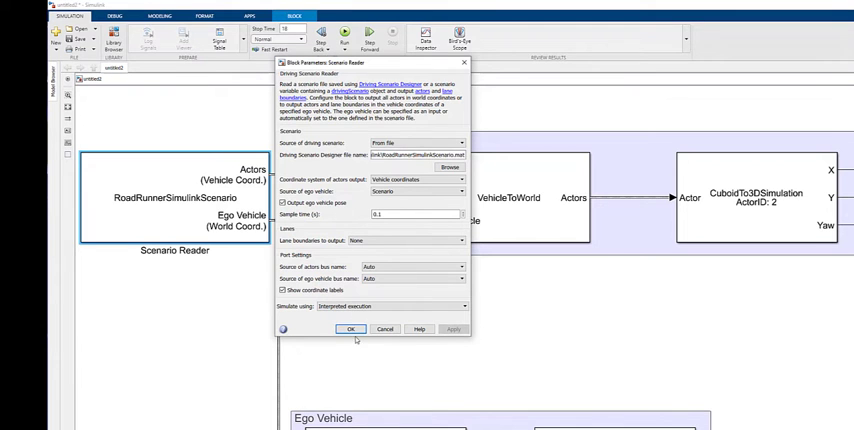
{"action": "left_click", "coordinate": [352, 328]}
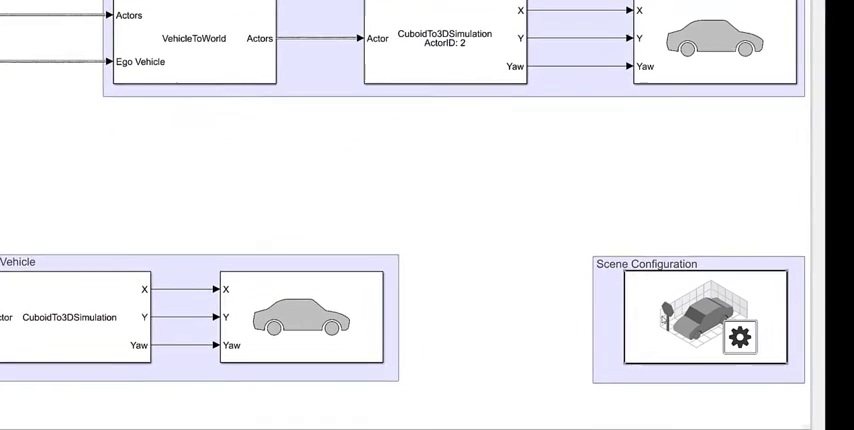
Set the Unreal project in the Simulation 3D Scene Configuration block and confirm
{"action": "double_click", "coordinate": [704, 316]}
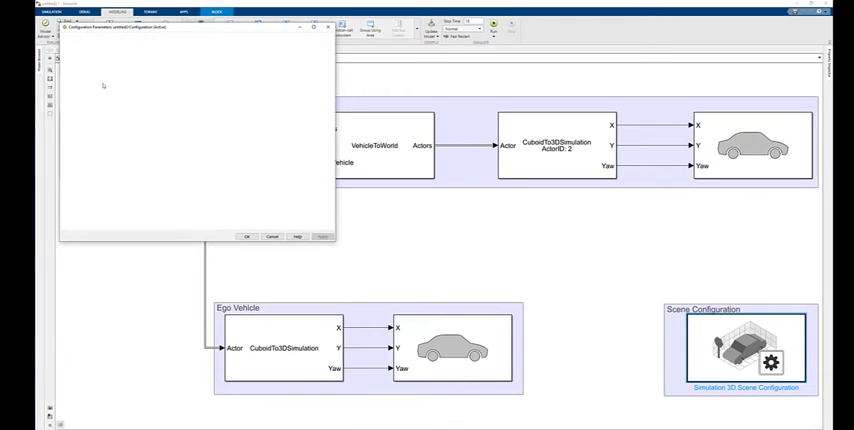
{"action": "left_click", "coordinate": [248, 236]}
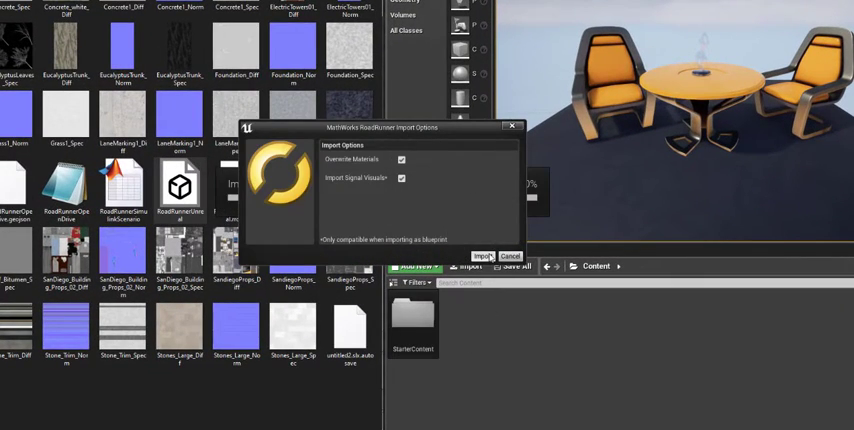
Accept the RoadRunner import options, set FBX mesh normal import, and import the road scene
{"action": "left_click", "coordinate": [484, 256]}
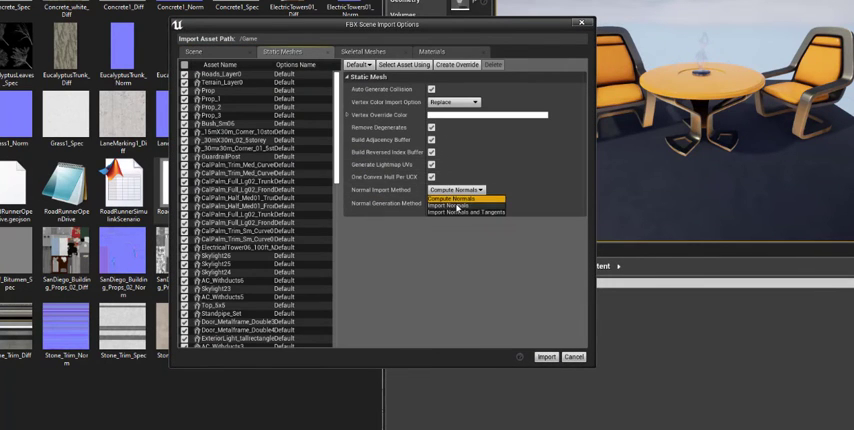
{"action": "left_click", "coordinate": [460, 204]}
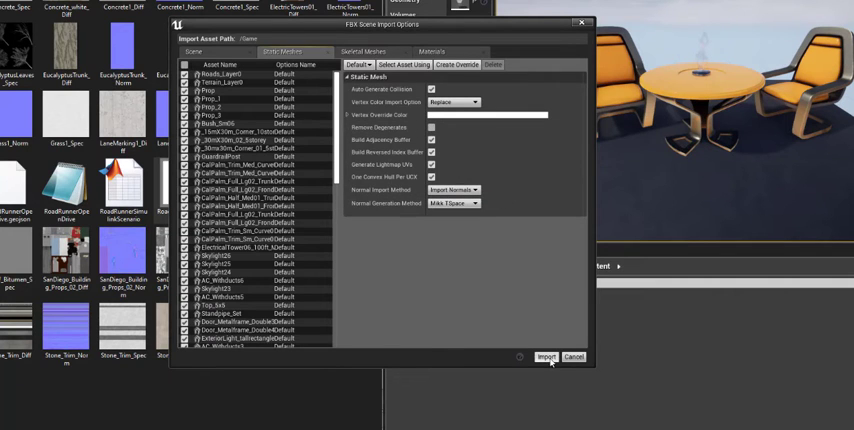
{"action": "left_click", "coordinate": [548, 356]}
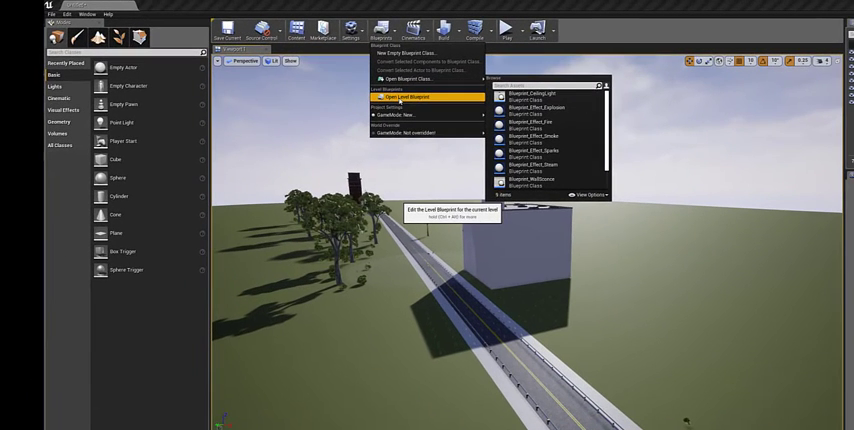
View the Level Blueprint, then play the level so the car drives along the road
{"action": "left_click", "coordinate": [410, 96]}
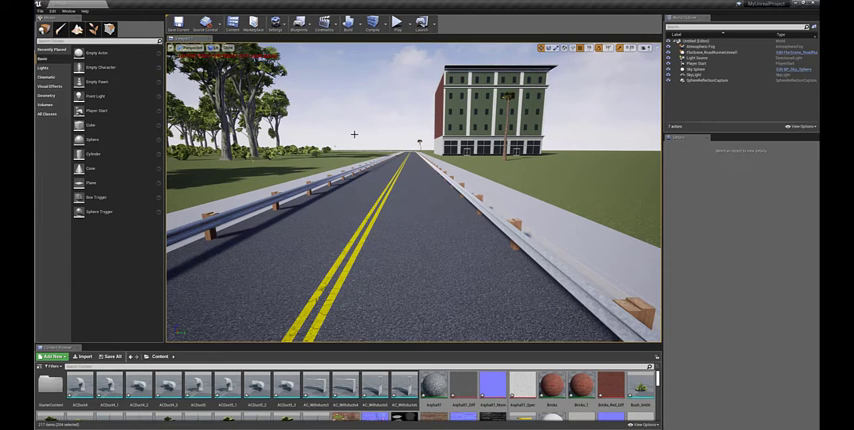
{"action": "left_click", "coordinate": [396, 22]}
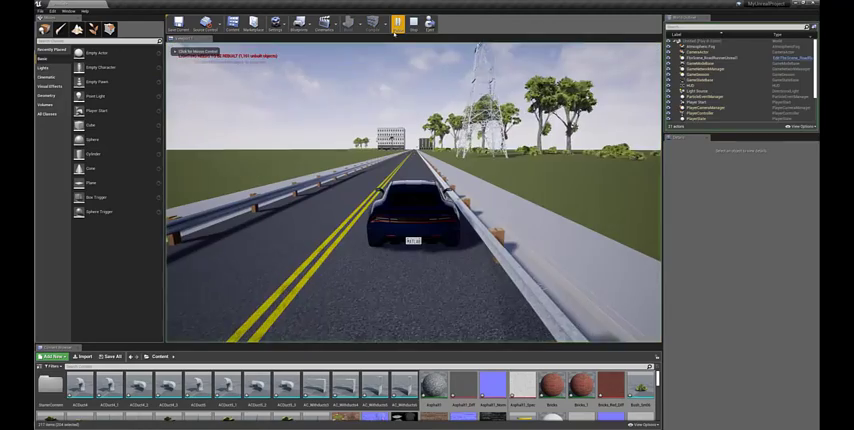